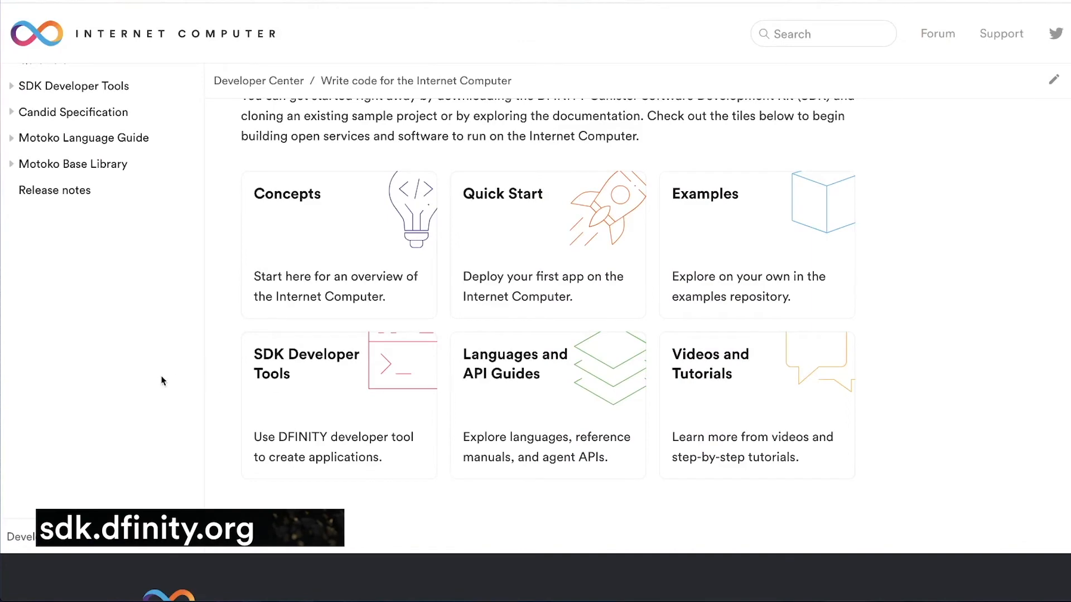
Open the Quick start guide from the Developer Center and scroll through it.
{"action": "left_click", "coordinate": [502, 194]}
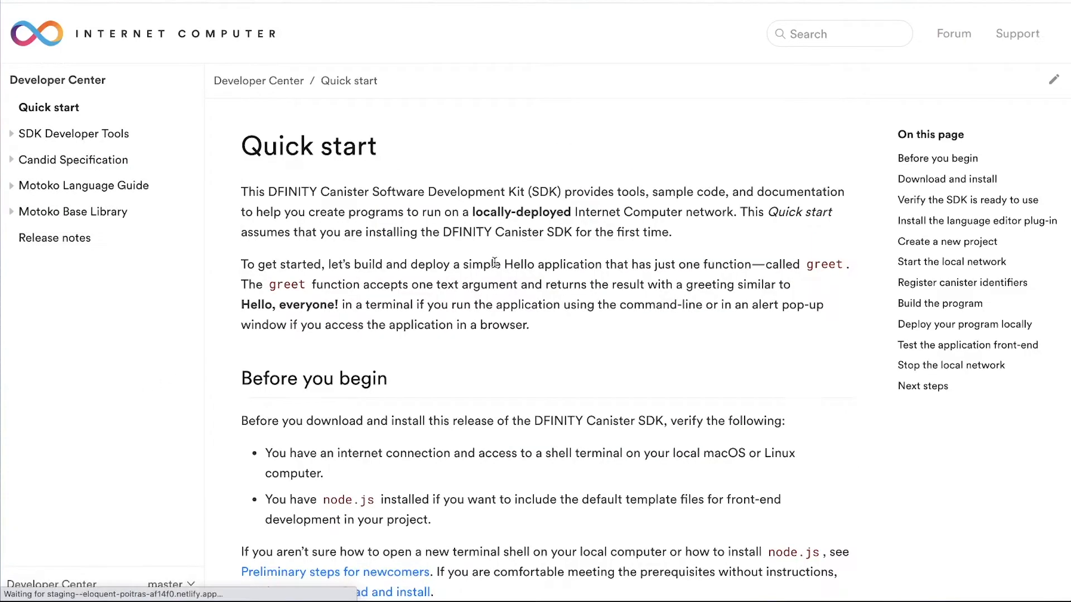
{"action": "scroll", "scroll_direction": "down", "scroll_amount": 3}
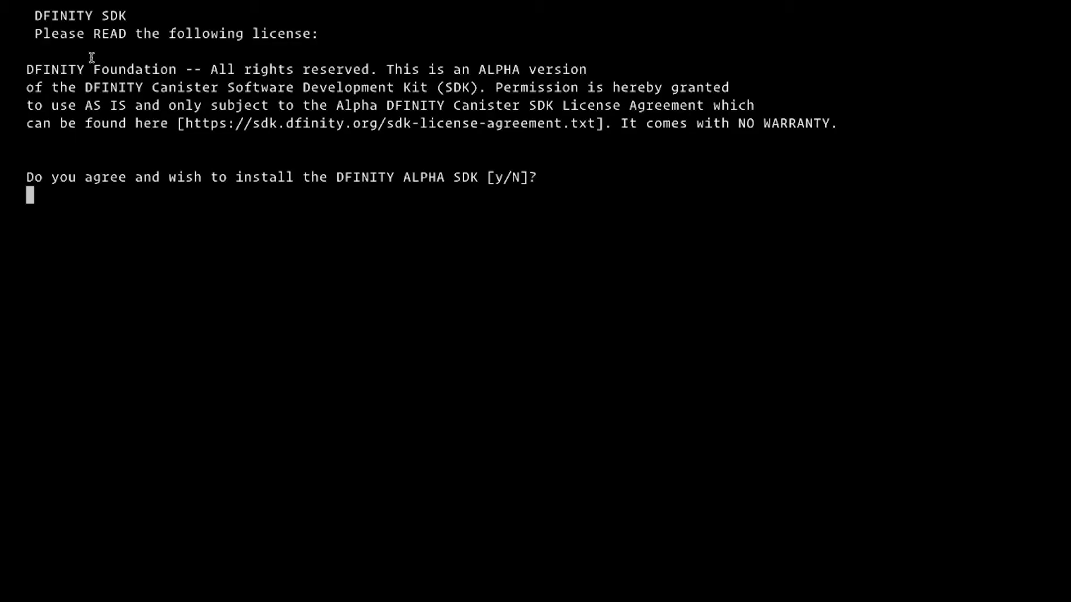
Answer y to the license prompt so dfx installs into /usr/local/bin.
{"action": "type", "text": "y"}
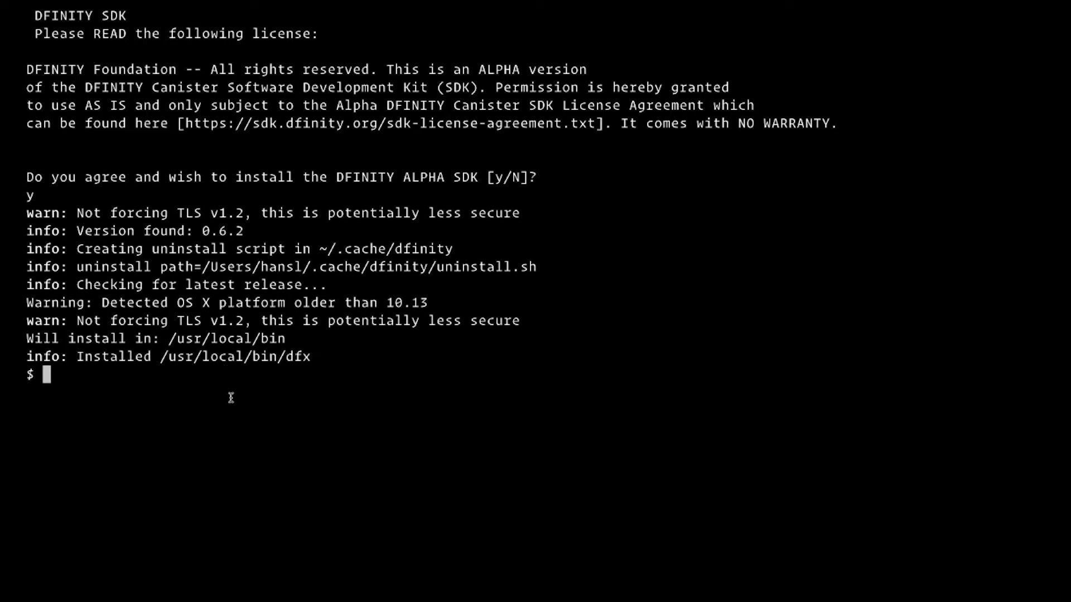
{"action": "mouse_move", "coordinate": [231, 401]}
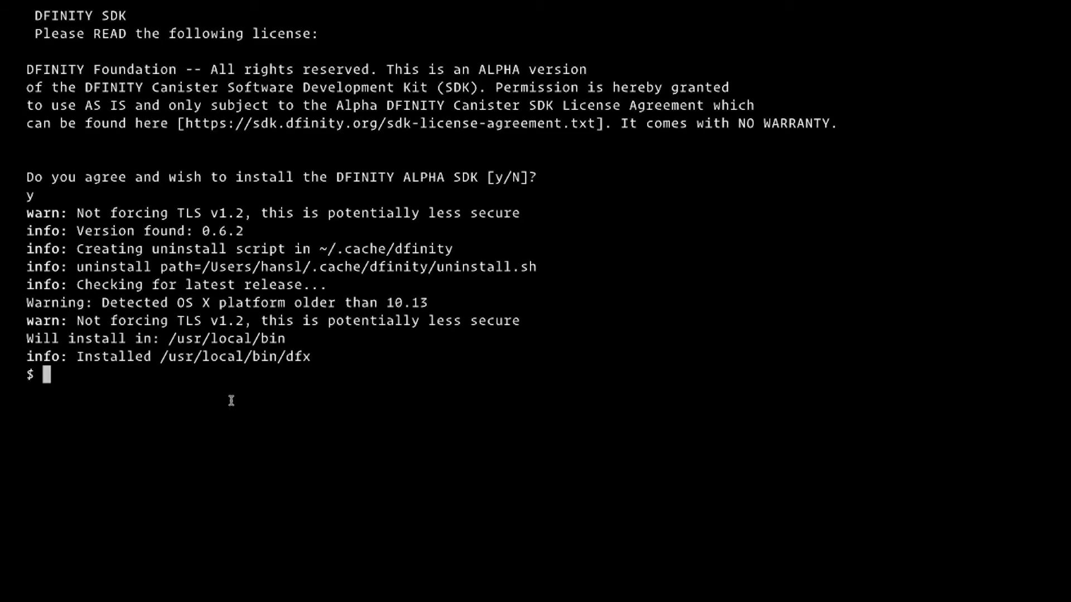
Run dfx --version, which reports dfx 0.6.2.
{"action": "type", "text": "dfx --ver"}
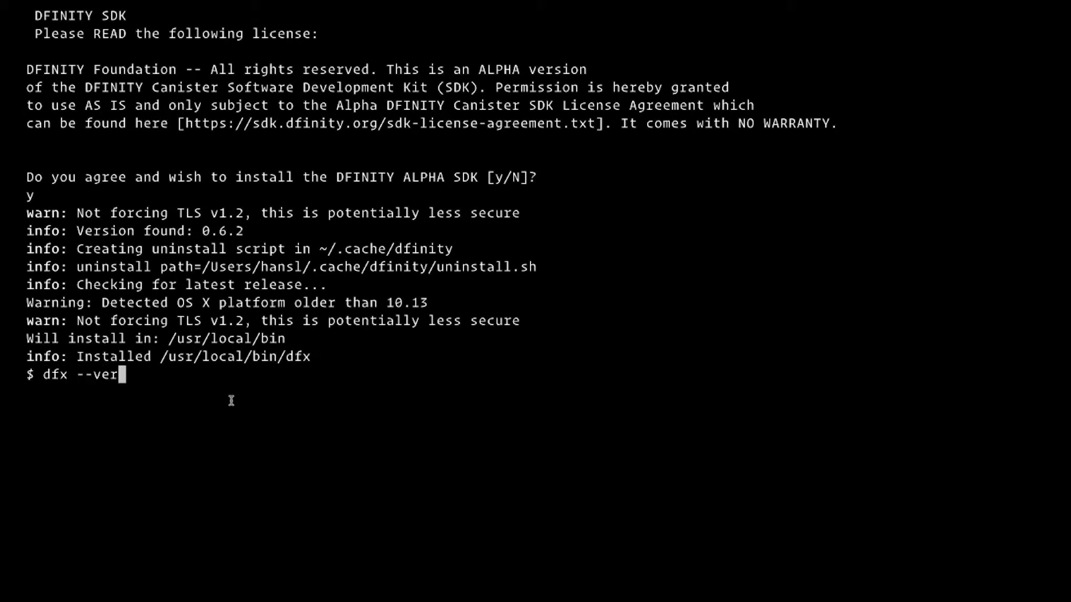
{"action": "type", "text": "sion"}
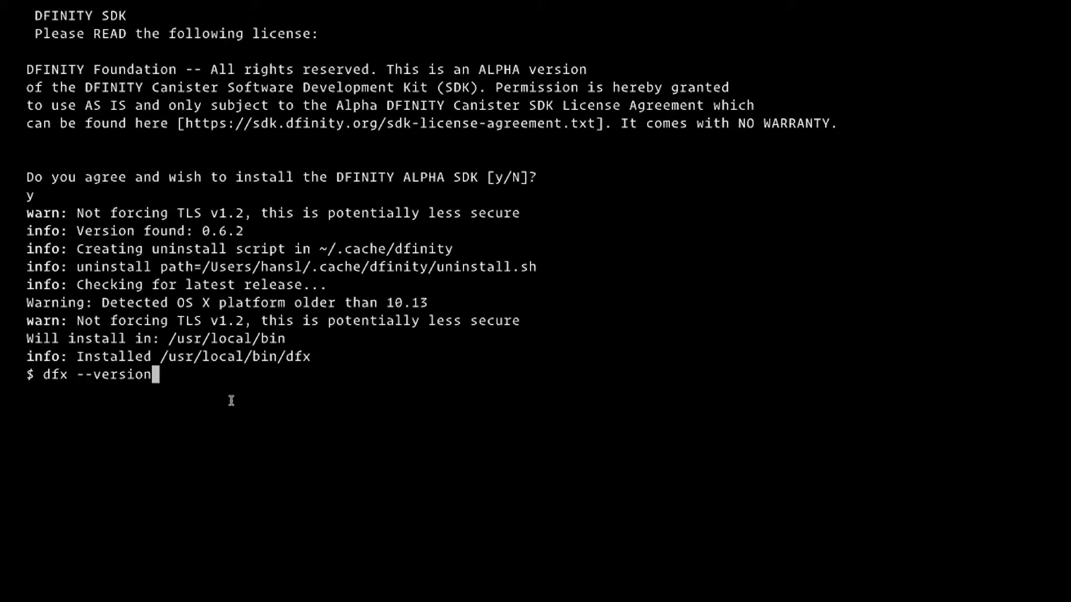
{"action": "key", "text": "enter"}
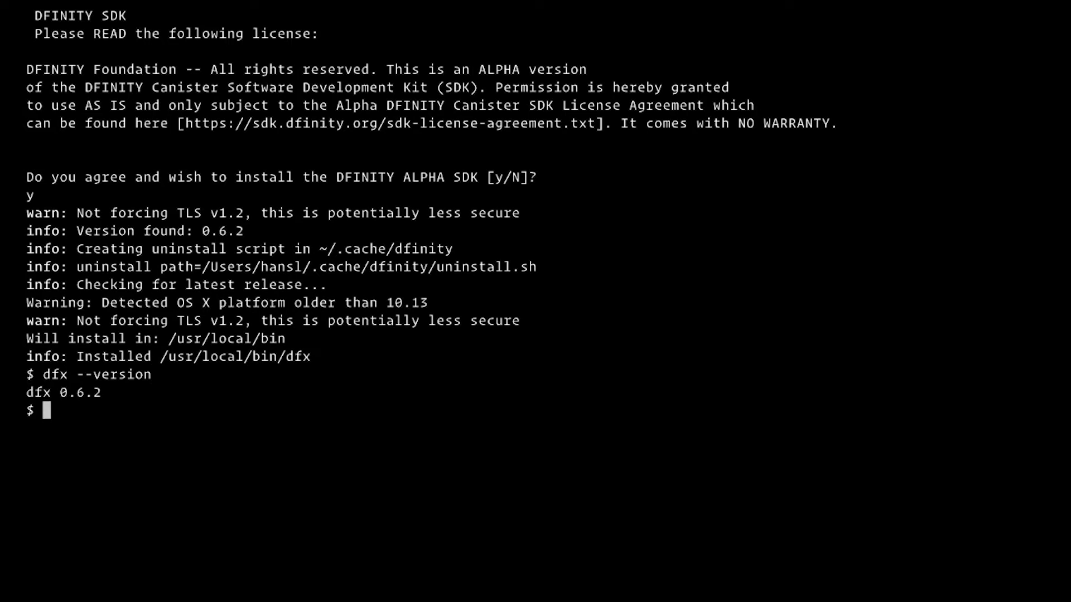
Run dfx help to list usage, flags, options and subcommands.
{"action": "type", "text": "d"}
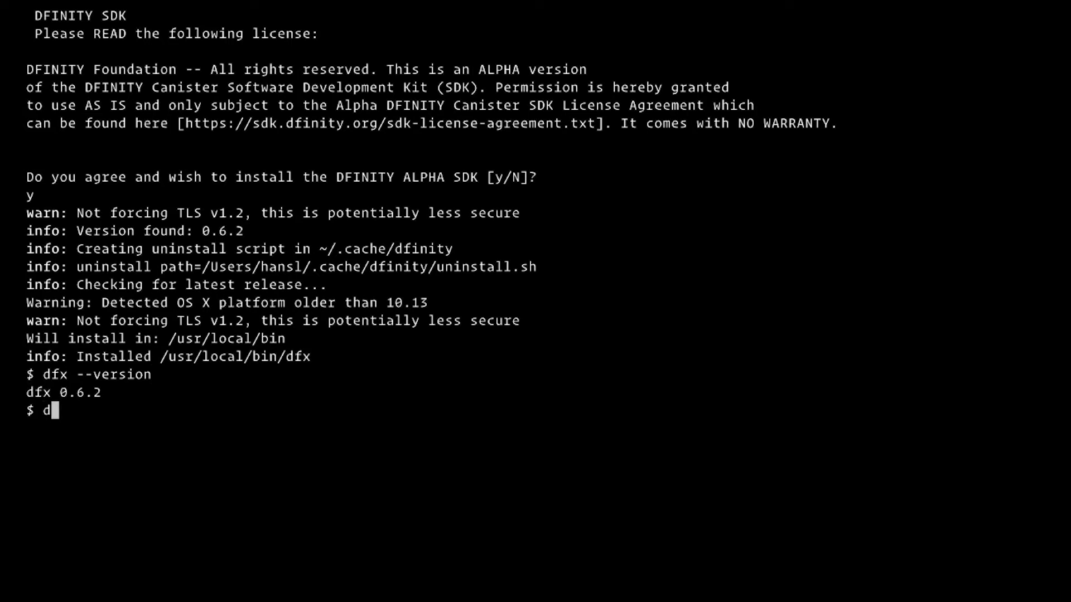
{"action": "type", "text": "fx help"}
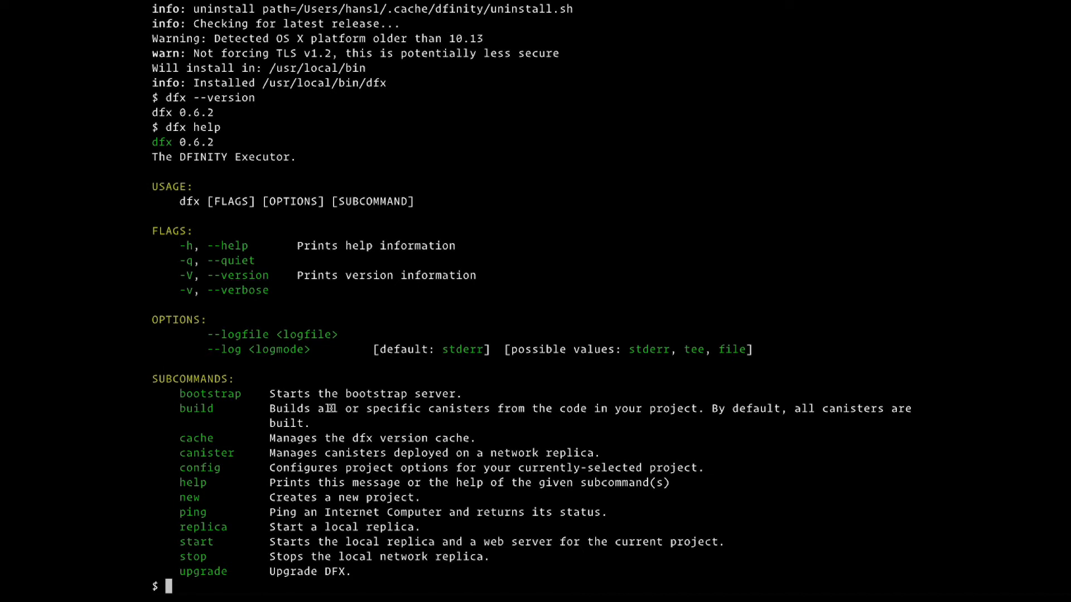
Run dfx new hello to generate the project's starter files and git repository.
{"action": "type", "text": "dfx new hello"}
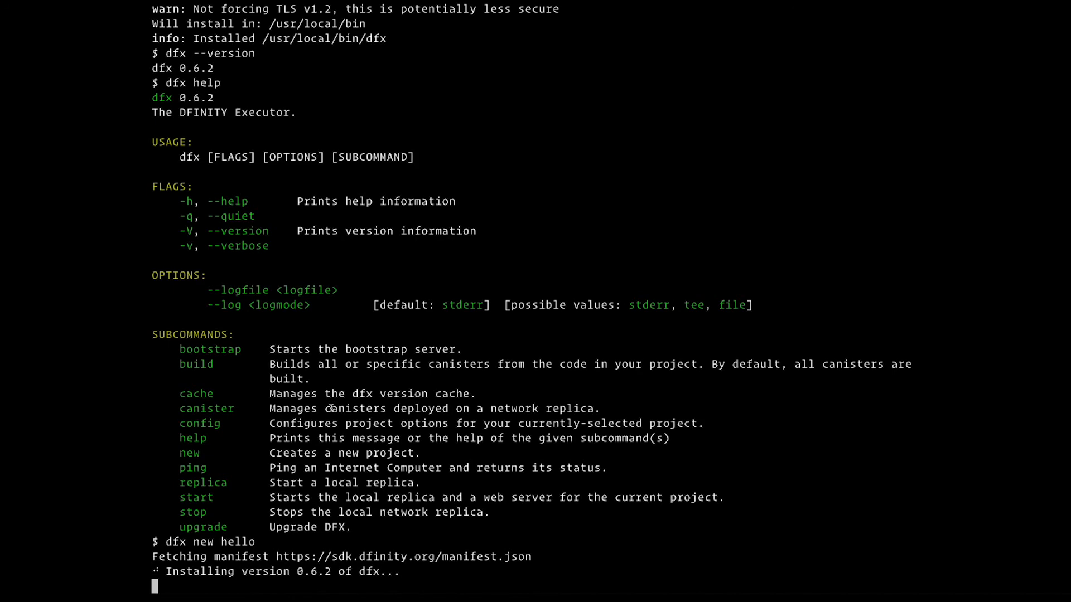
{"action": "scroll", "scroll_direction": "down", "scroll_amount": 3}
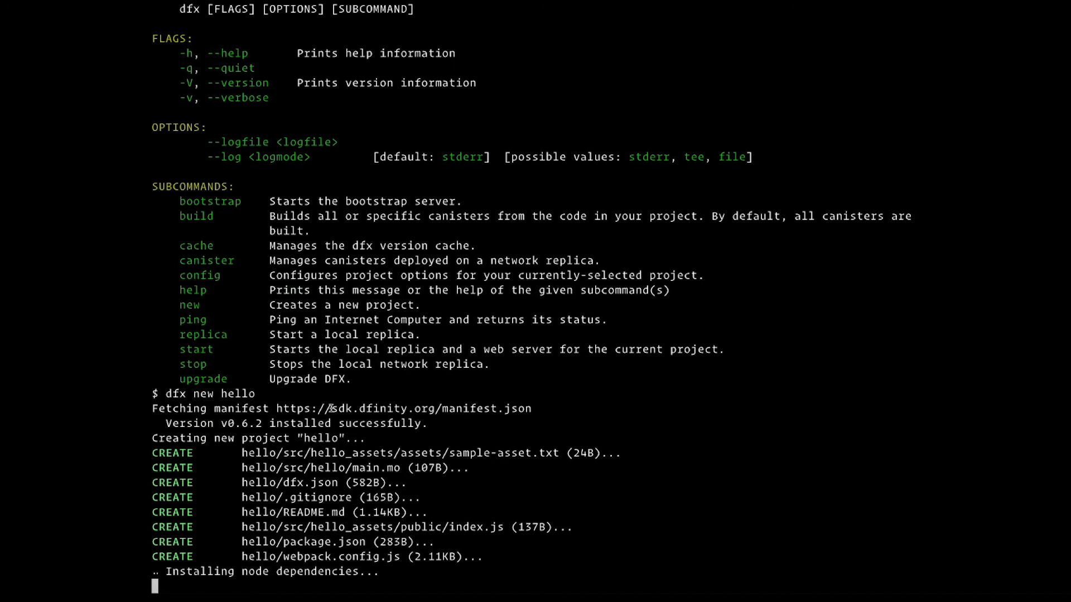
{"action": "scroll", "scroll_direction": "down", "scroll_amount": 3}
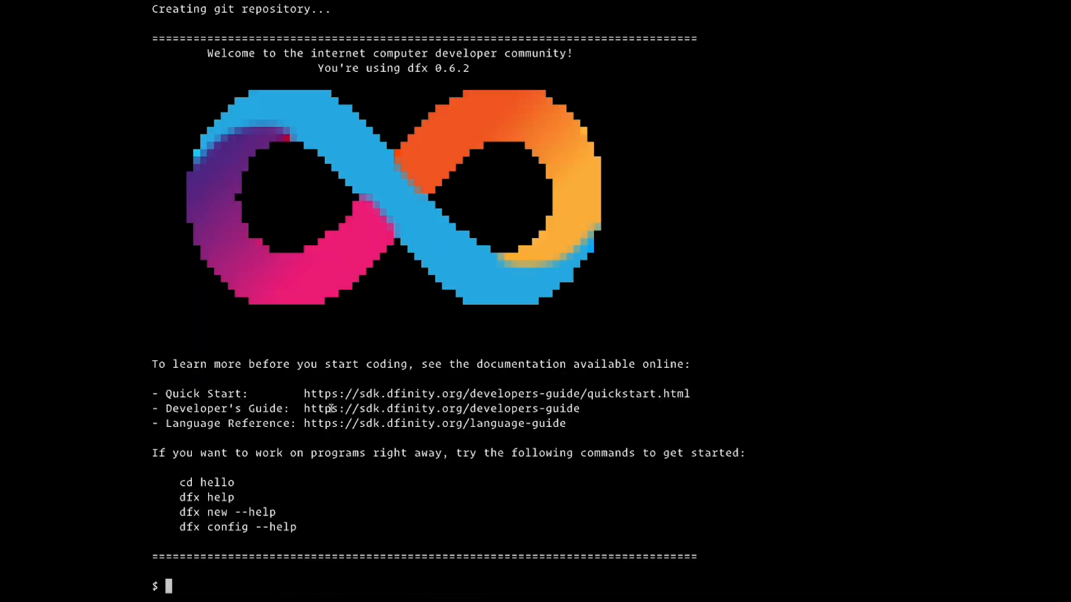
Enter dfx canister --help at the prompt.
{"action": "type", "text": "dfx"}
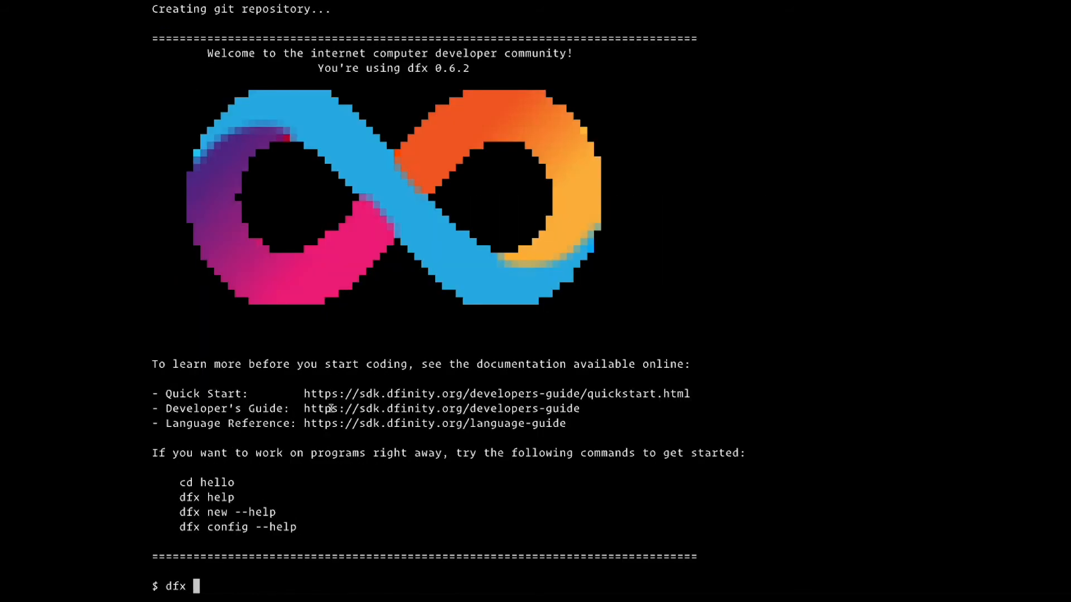
{"action": "type", "text": "canister --help"}
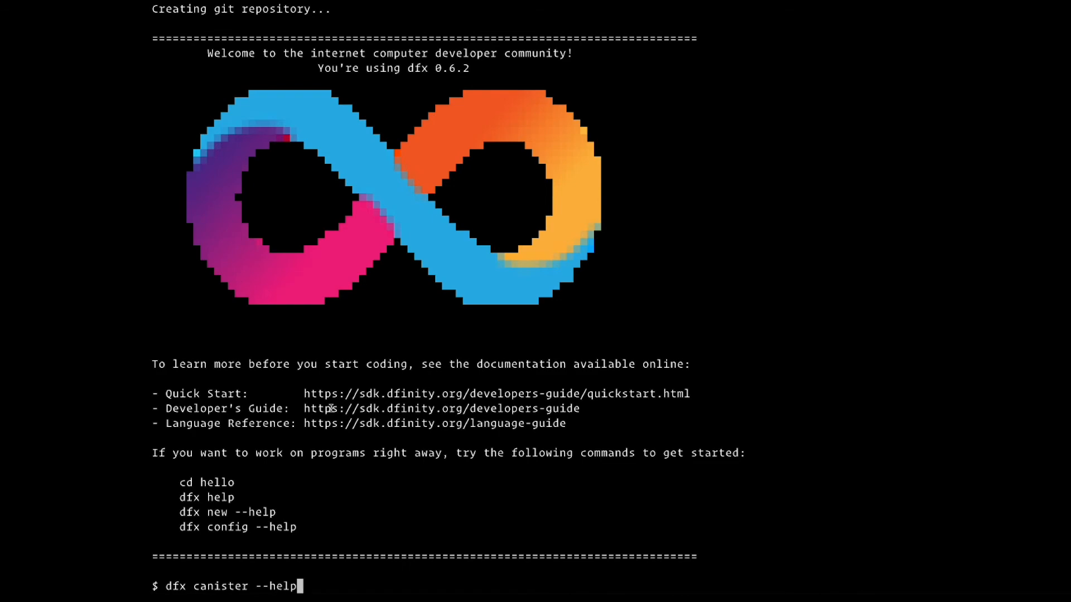